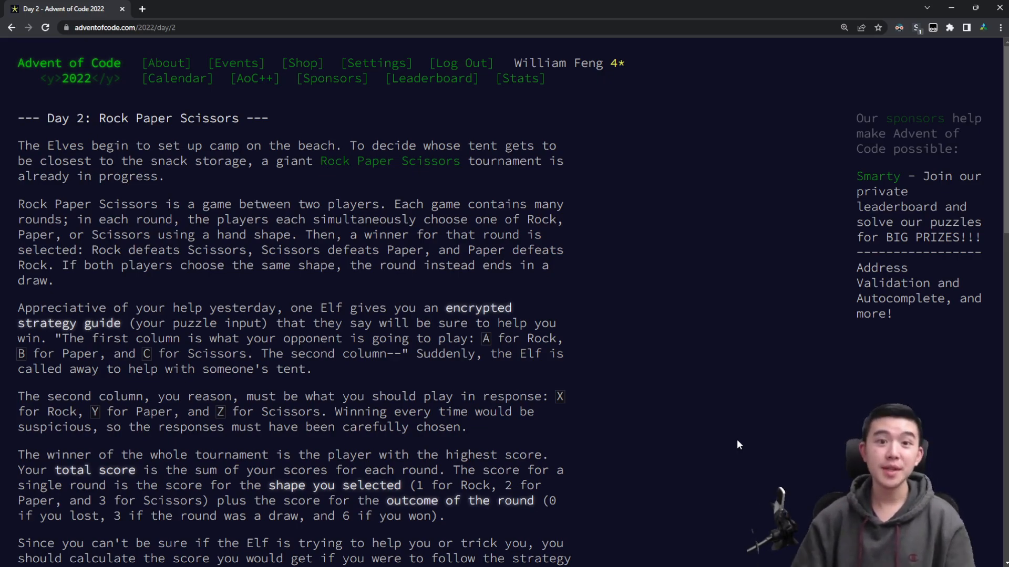
Step: Scroll to the example guide A Y, B X, C Z scoring 8, 1, 6, highlighting the column meanings
scroll(down, 3)
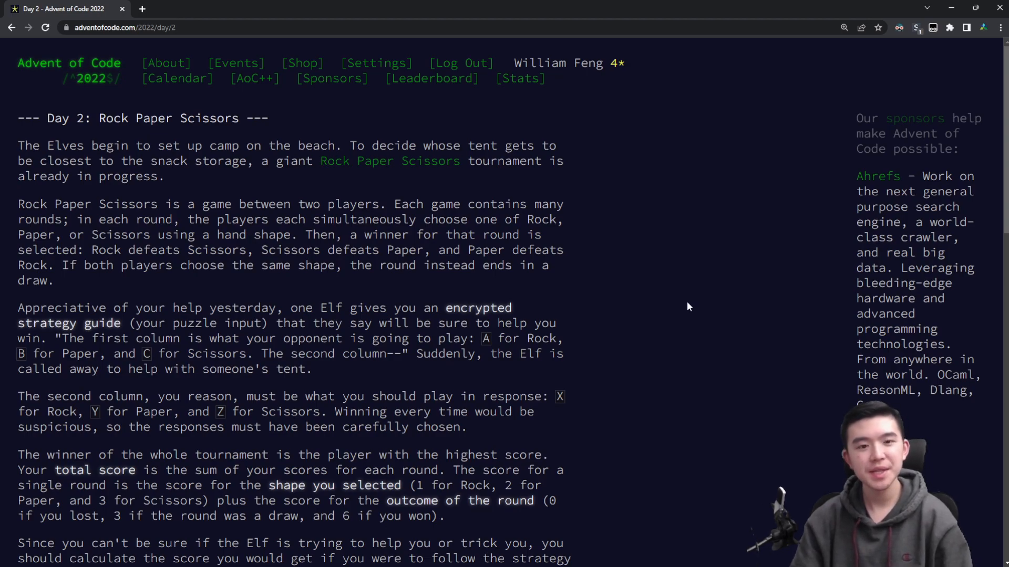
scroll(down, 3)
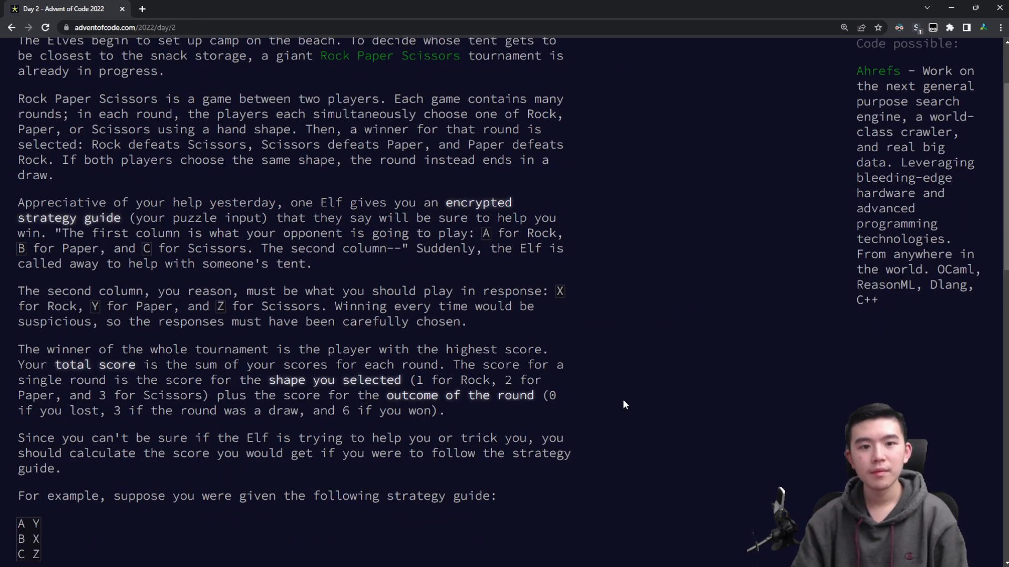
drag(290, 202, 337, 217)
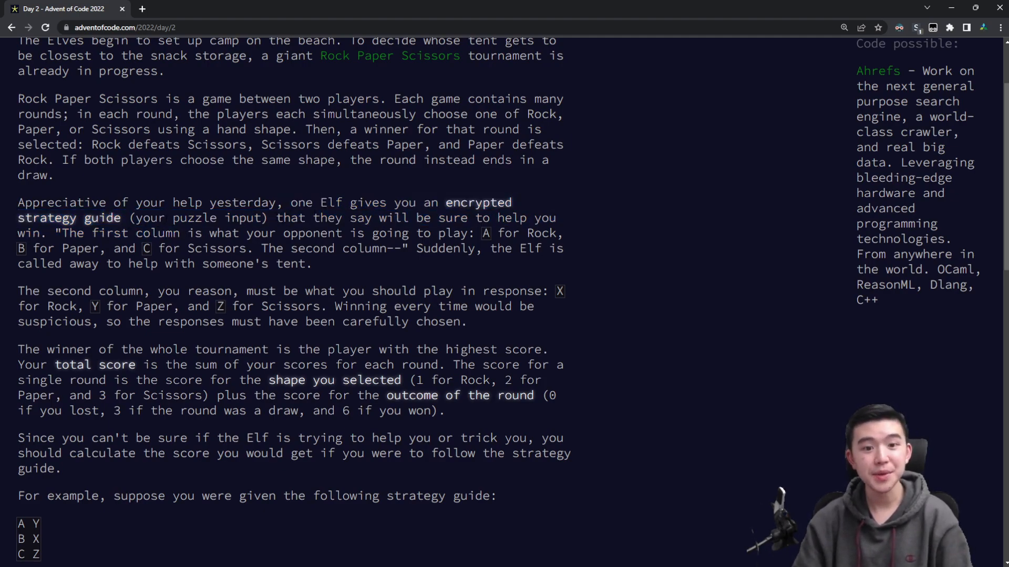
scroll(down, 3)
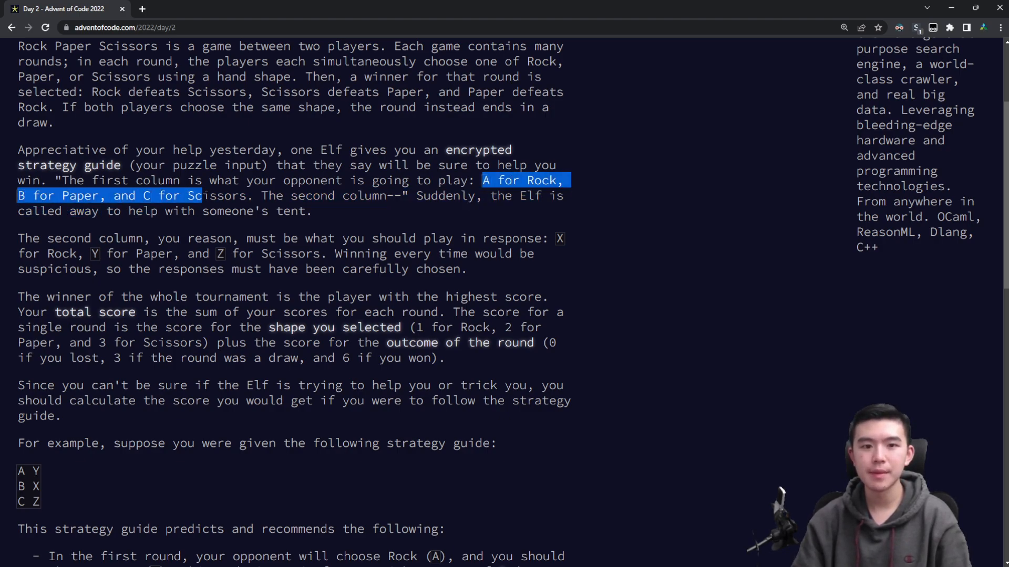
click(331, 215)
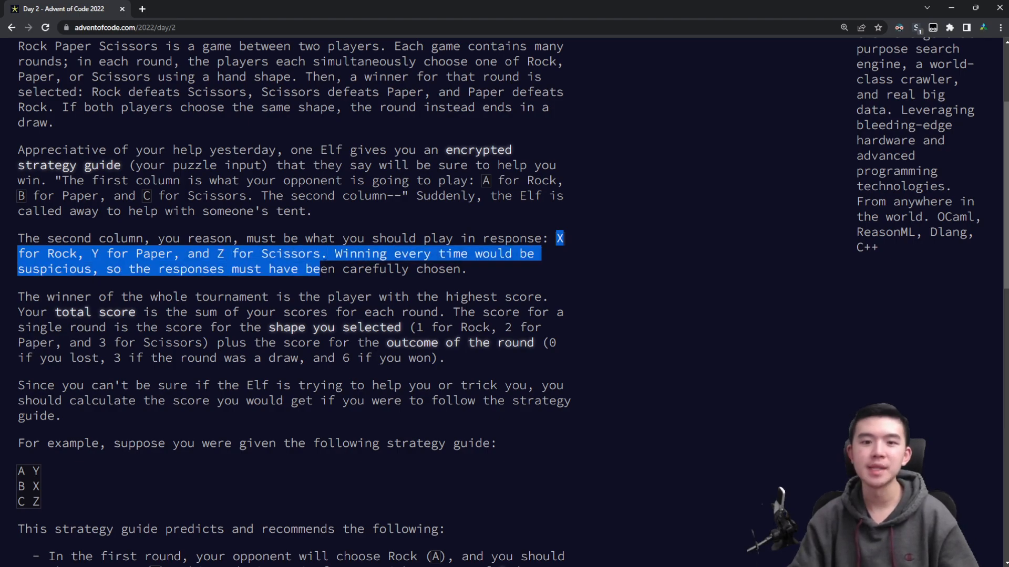
scroll(down, 3)
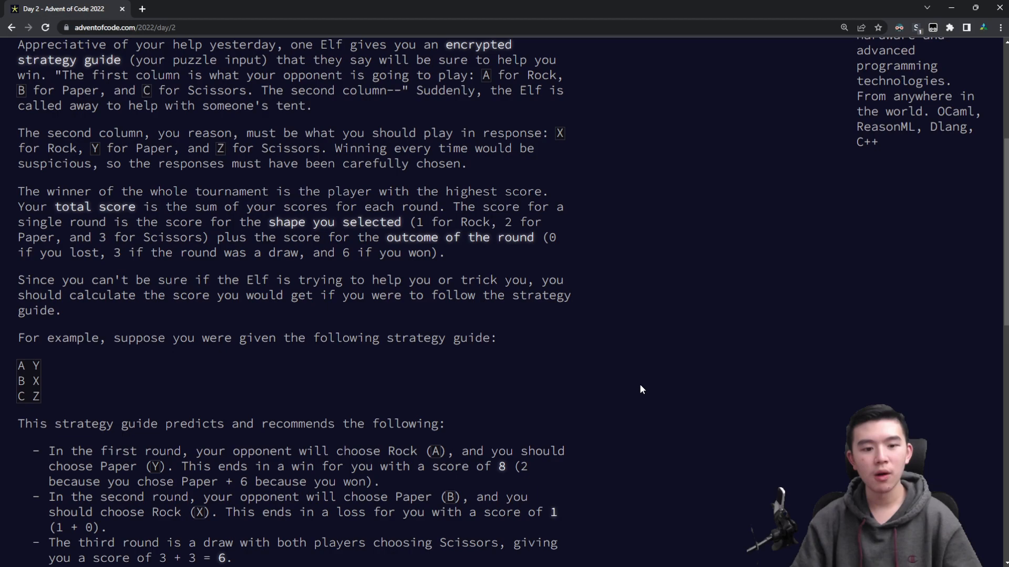
mouse_move(627, 423)
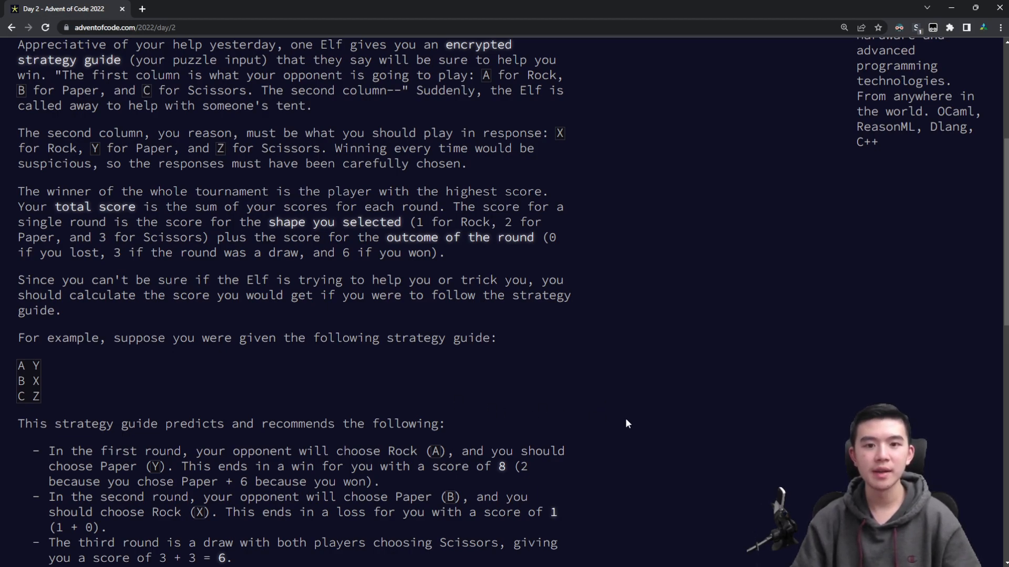
mouse_move(53, 368)
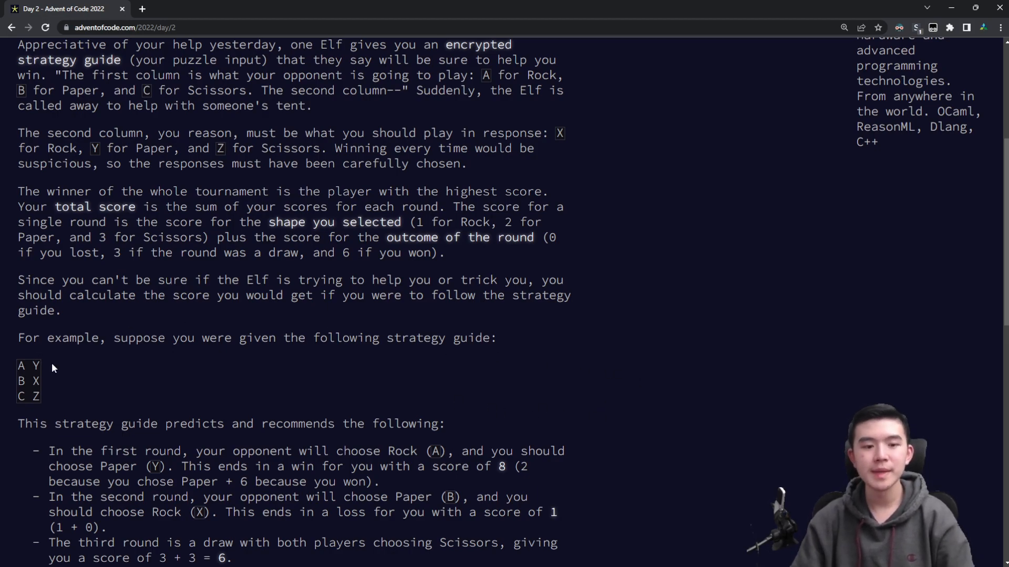
scroll(down, 3)
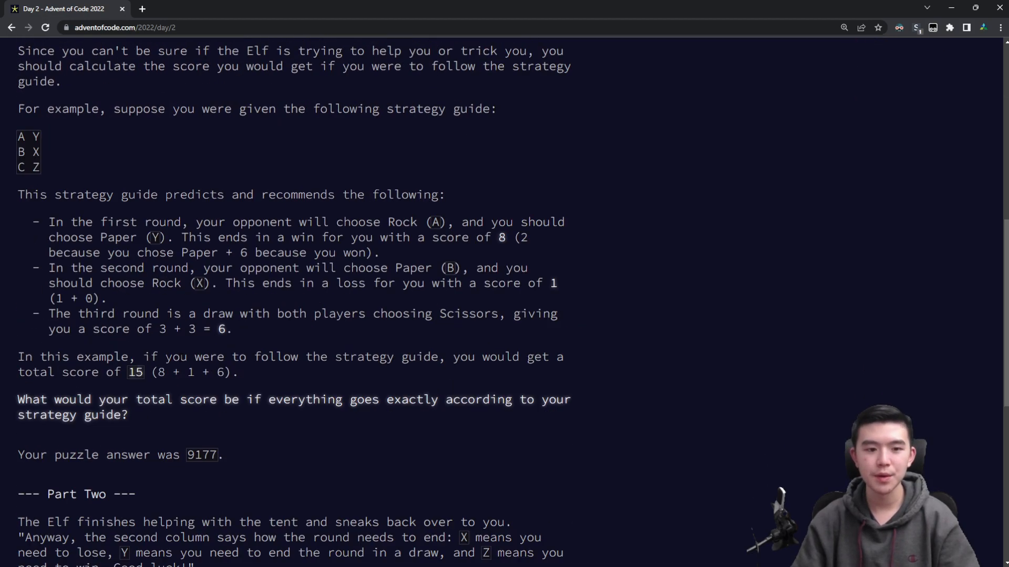
scroll(up, 3)
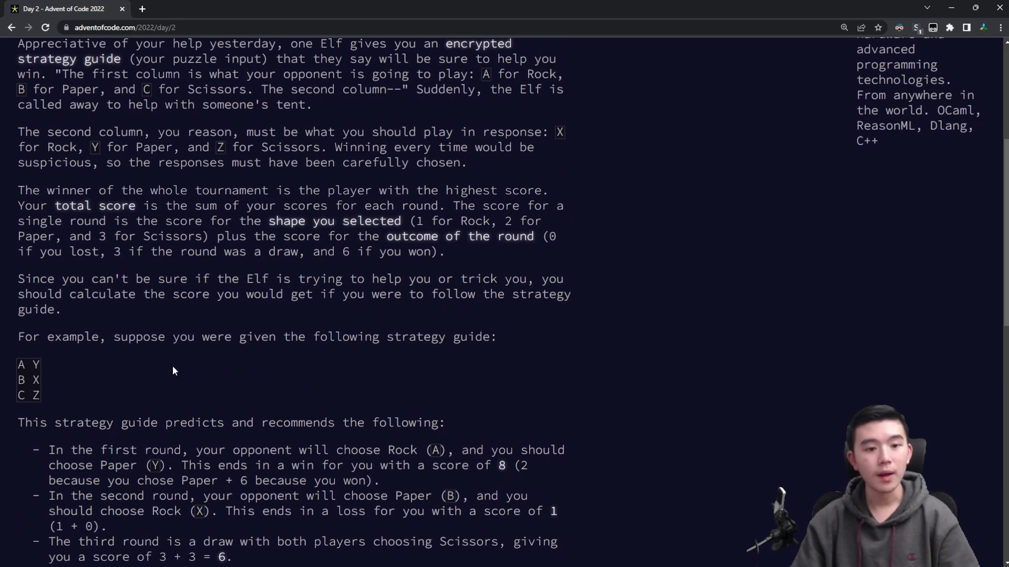
scroll(down, 3)
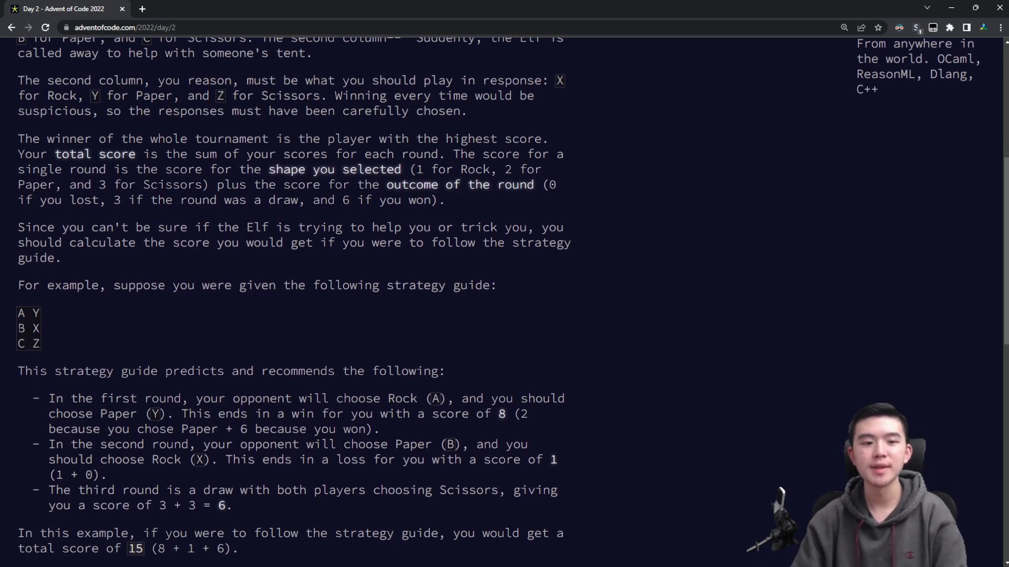
scroll(down, 3)
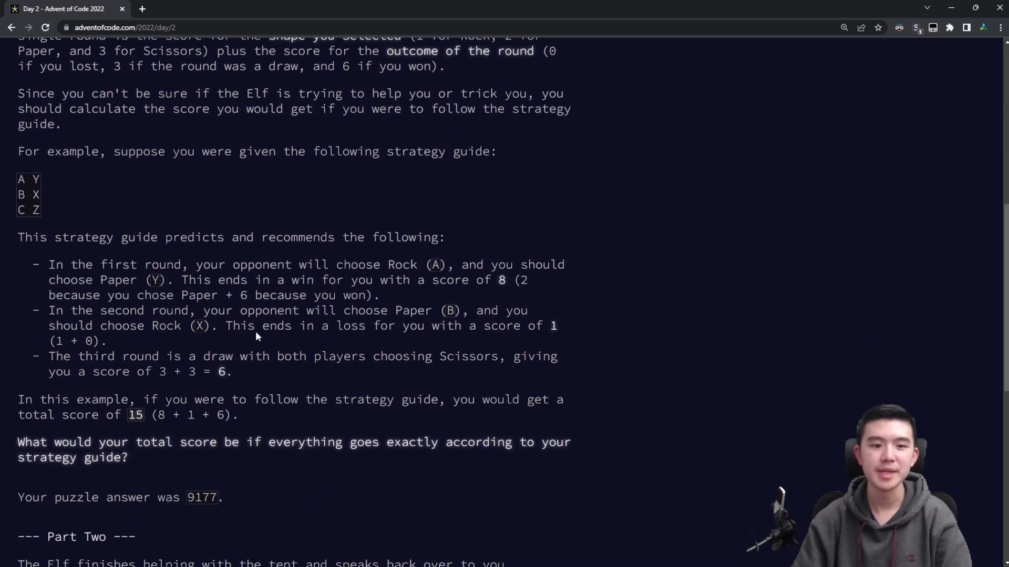
scroll(up, 3)
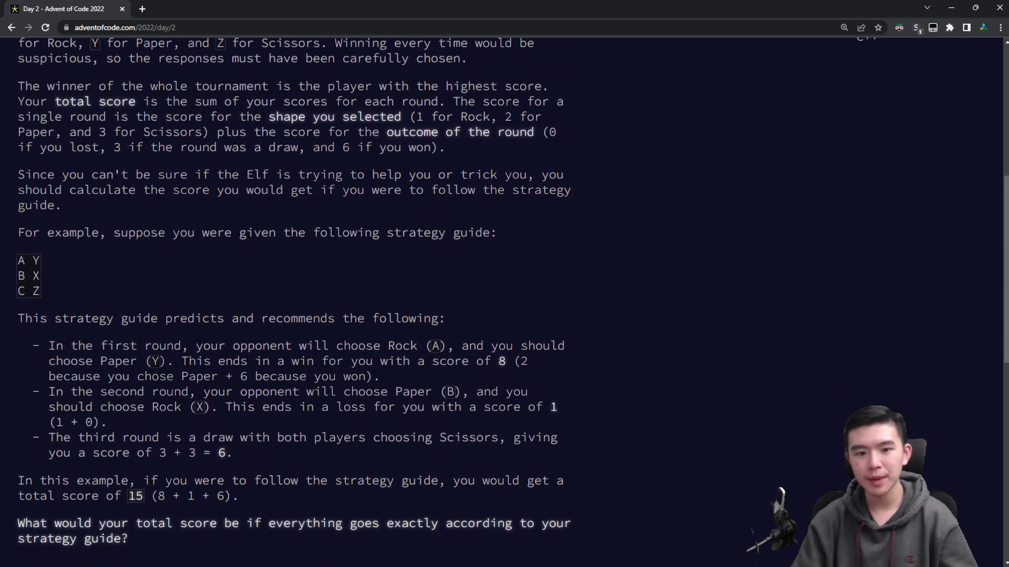
scroll(up, 3)
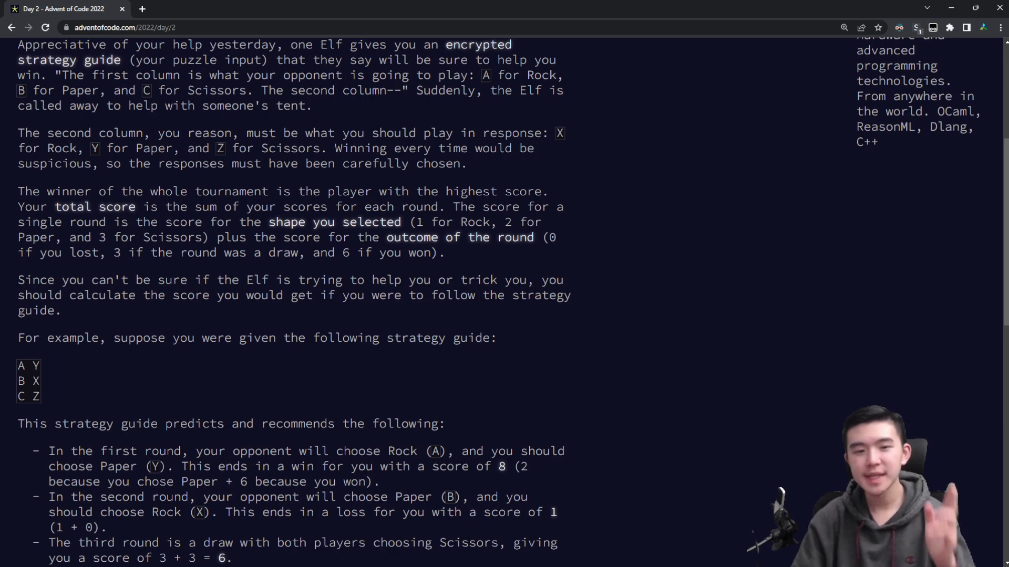
mouse_move(249, 365)
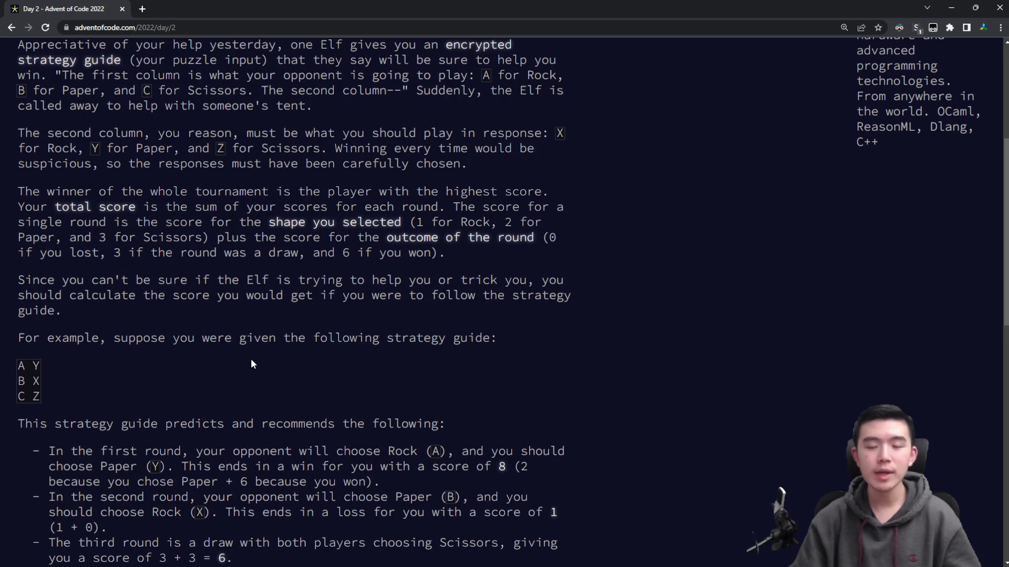
scroll(down, 3)
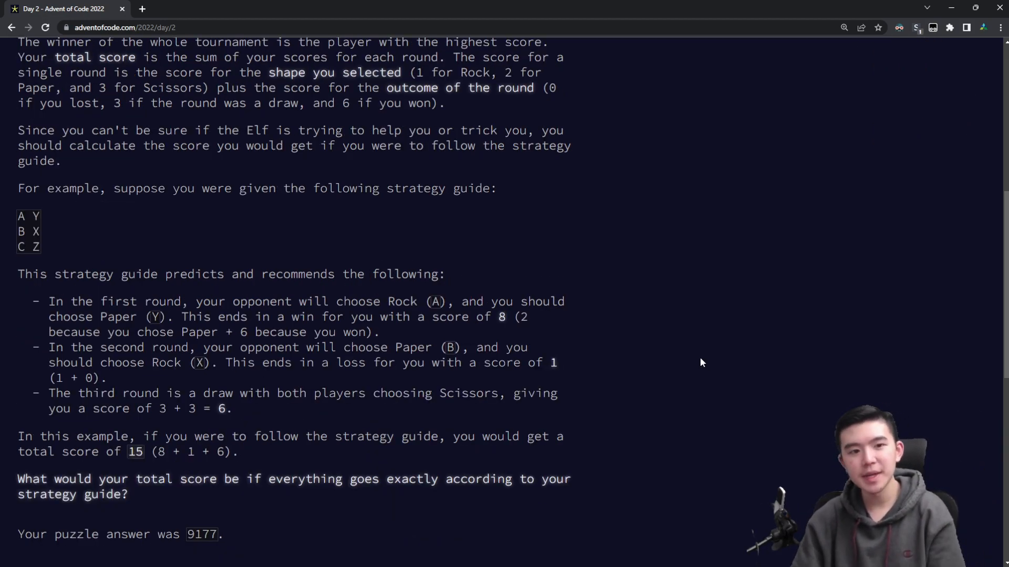
mouse_move(694, 351)
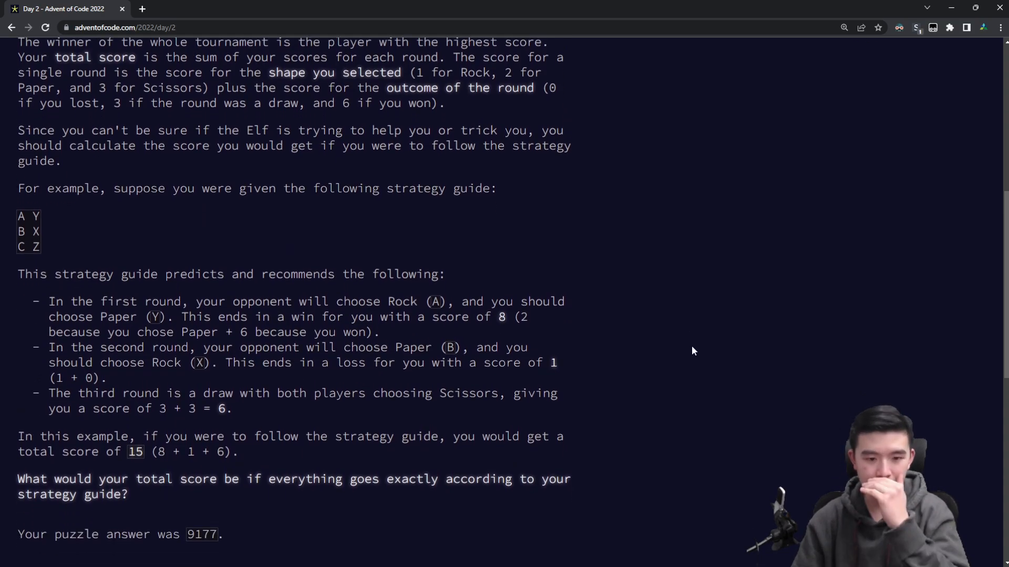
mouse_move(664, 435)
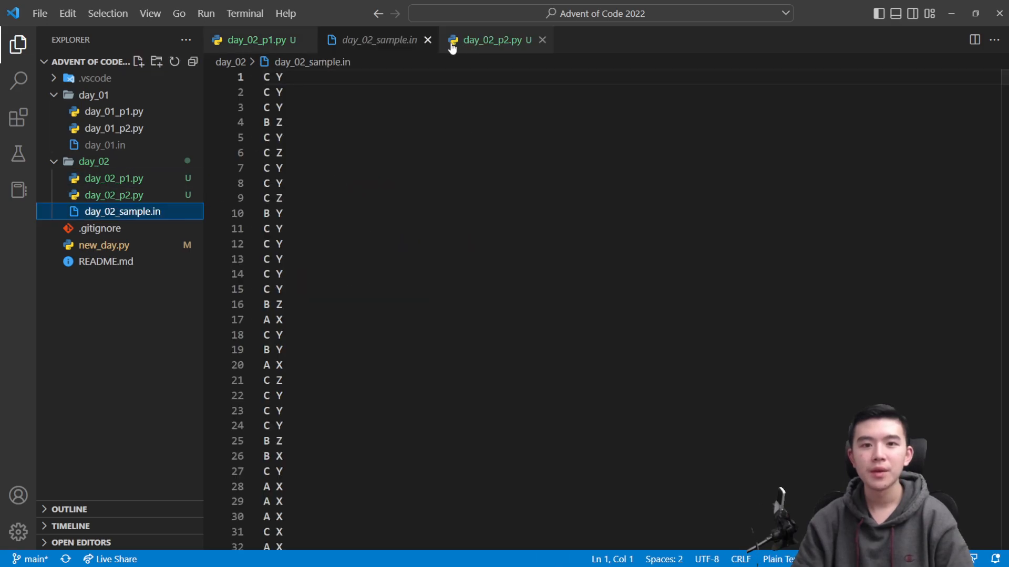
Step: Switch to day_02_p1.py with its play_map mapping and scoring loop
click(256, 40)
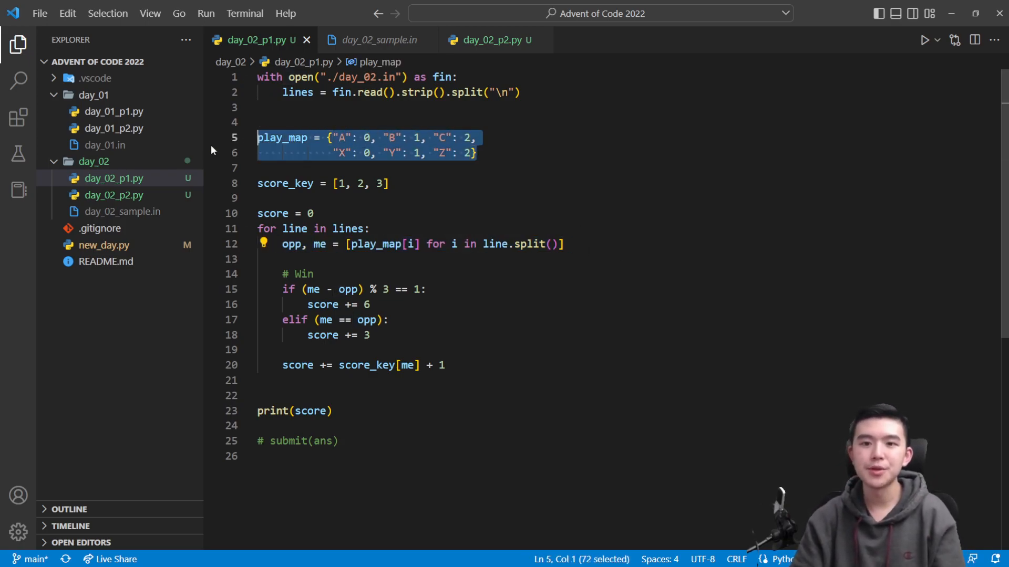
click(566, 244)
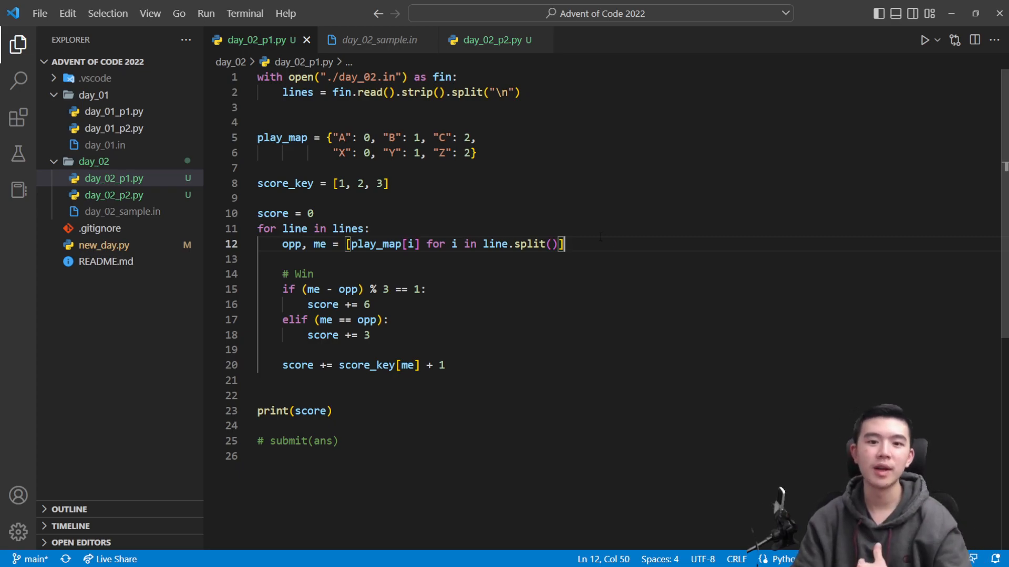
click(264, 380)
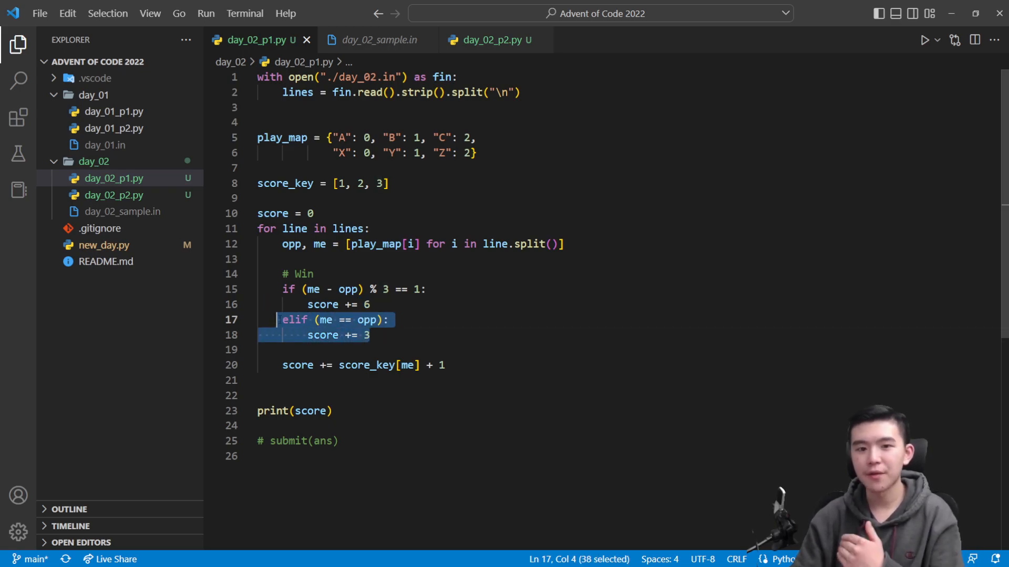
click(386, 183)
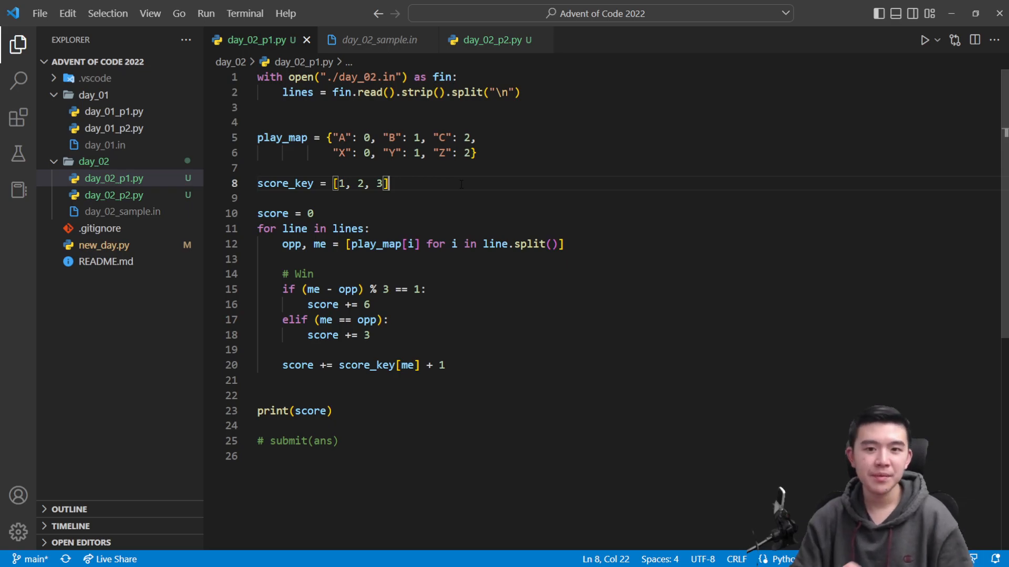
click(513, 456)
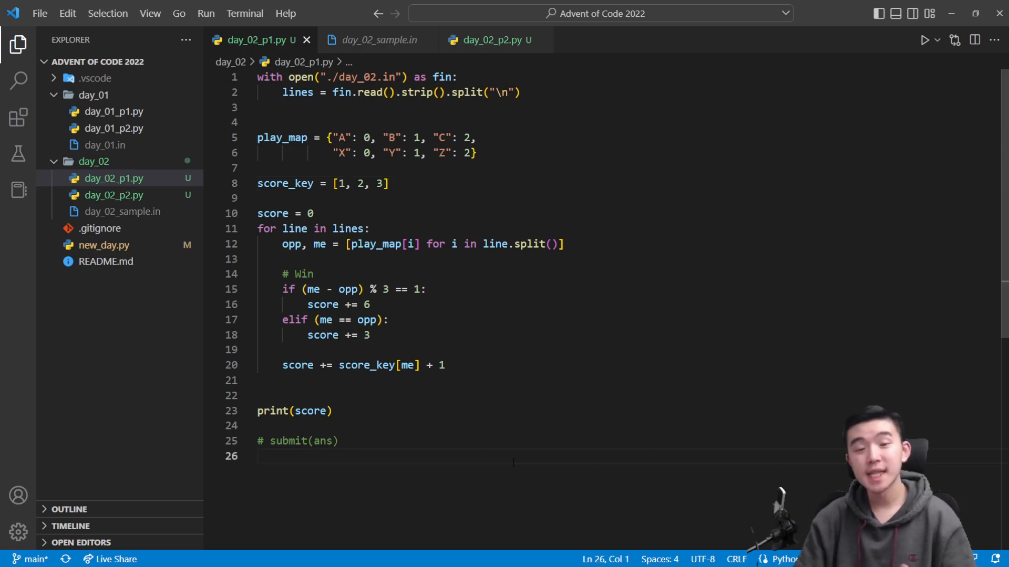
click(386, 182)
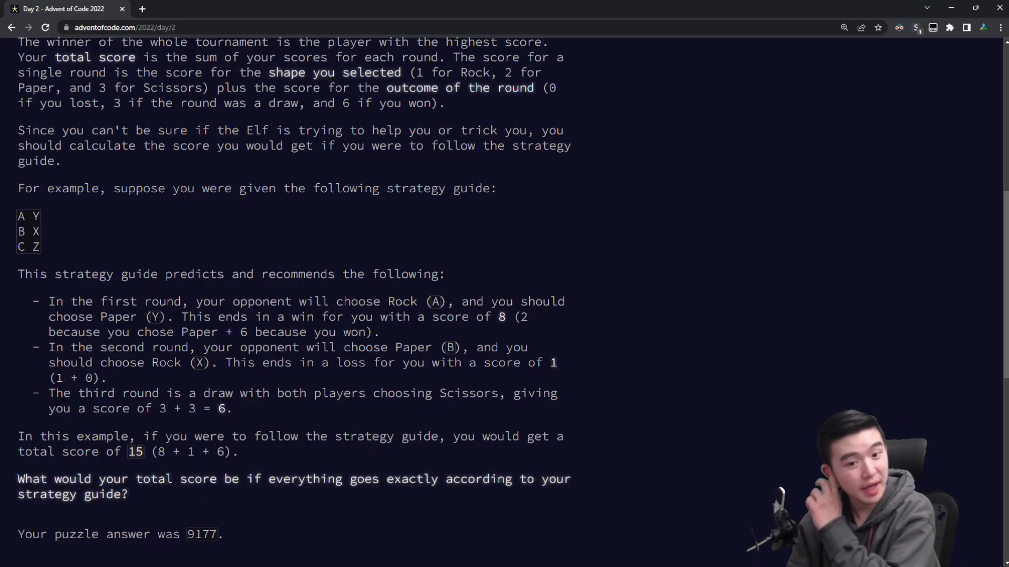
Step: Scroll to Part Two with its example total of 12 and answer 12111
scroll(up, 3)
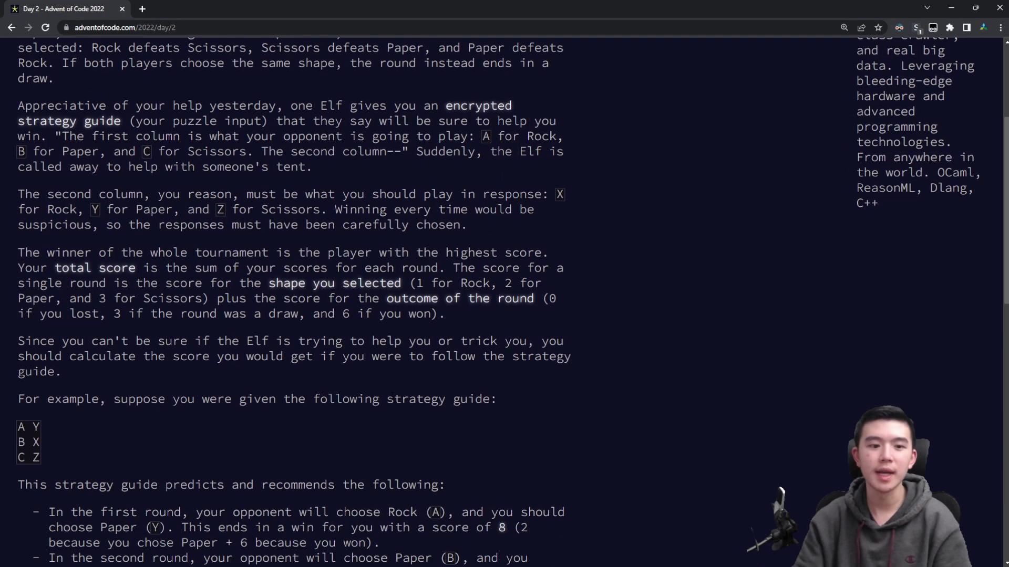
scroll(down, 3)
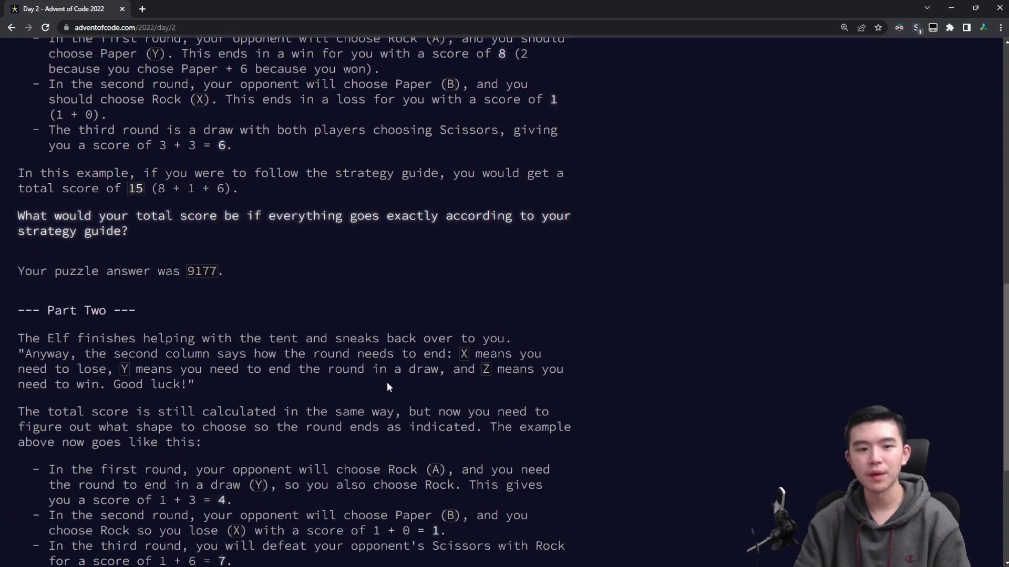
scroll(down, 3)
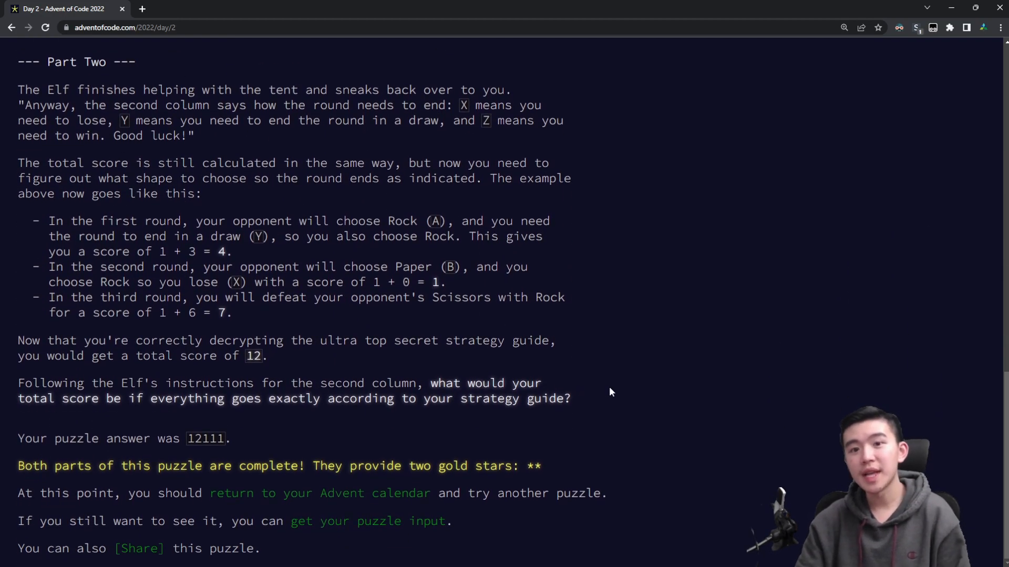
mouse_move(518, 315)
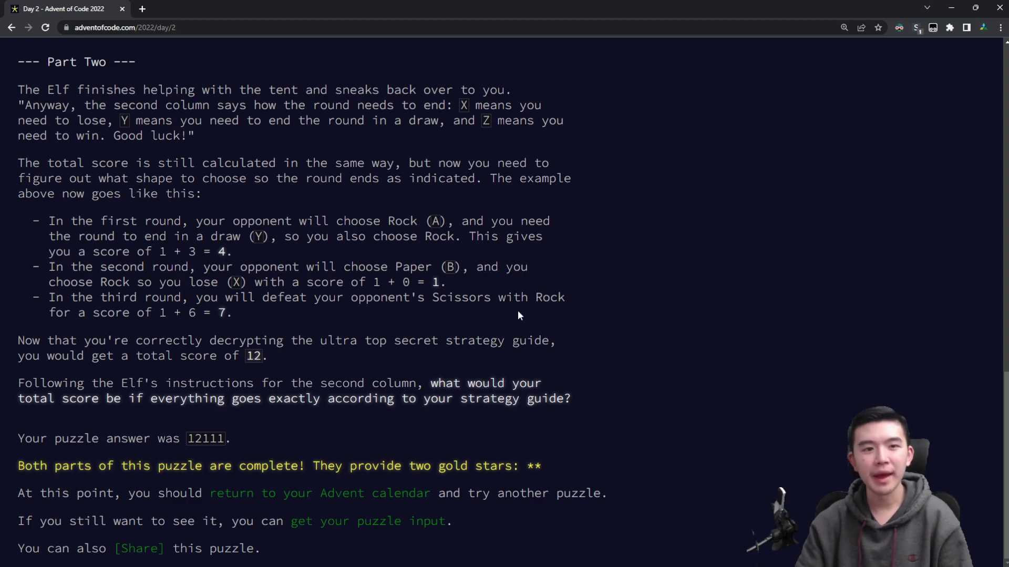
mouse_move(624, 304)
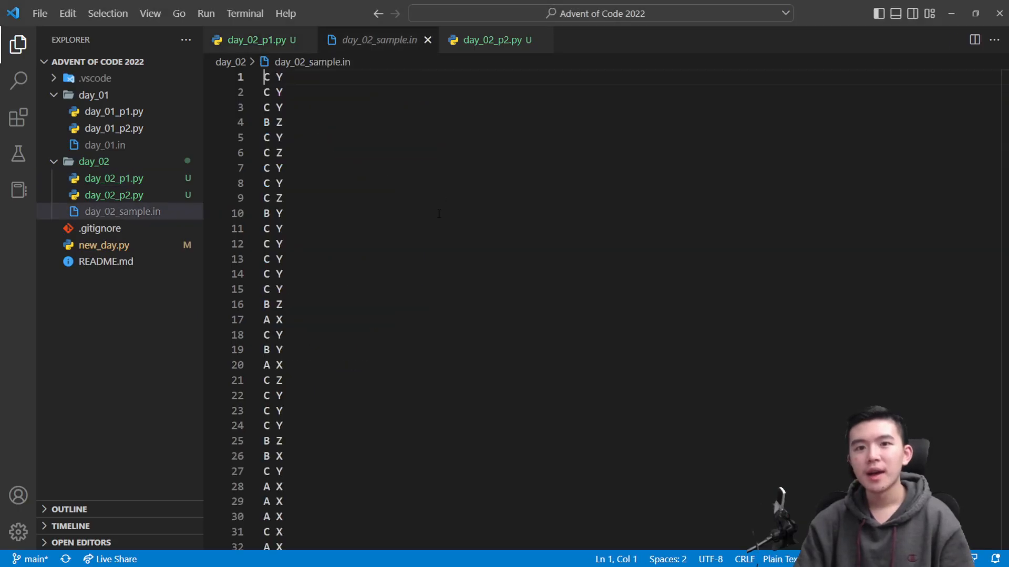
Step: Show day_02_p2.py, marking the X, Y, Z offsets -1, 0, 1 and the C entry in play_map
click(490, 40)
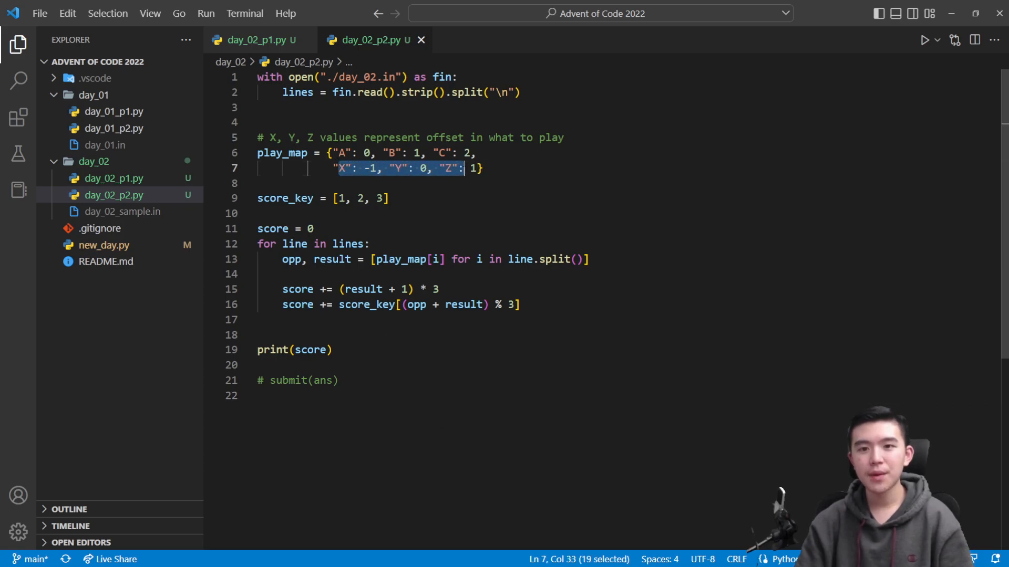
click(385, 199)
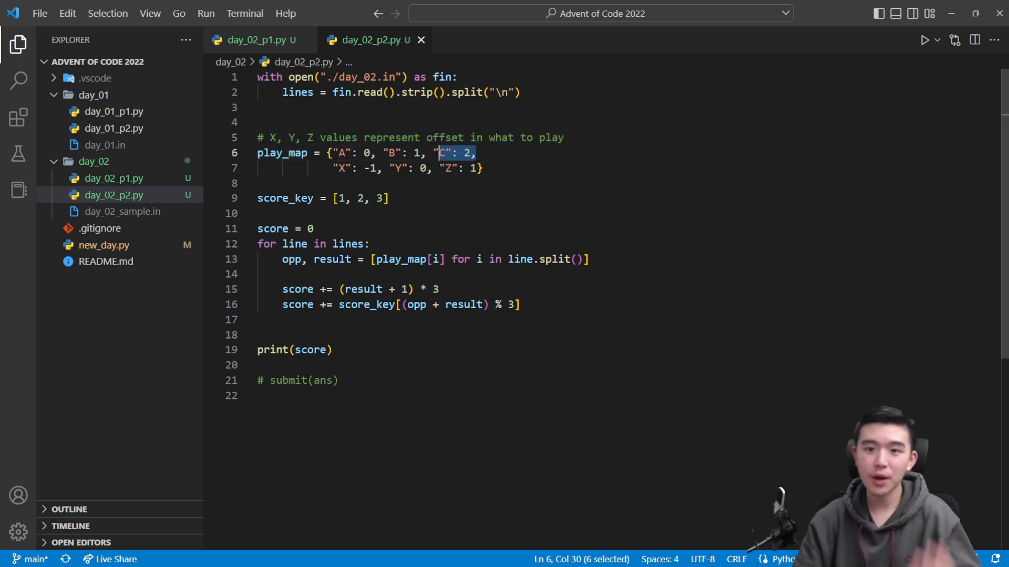
click(263, 395)
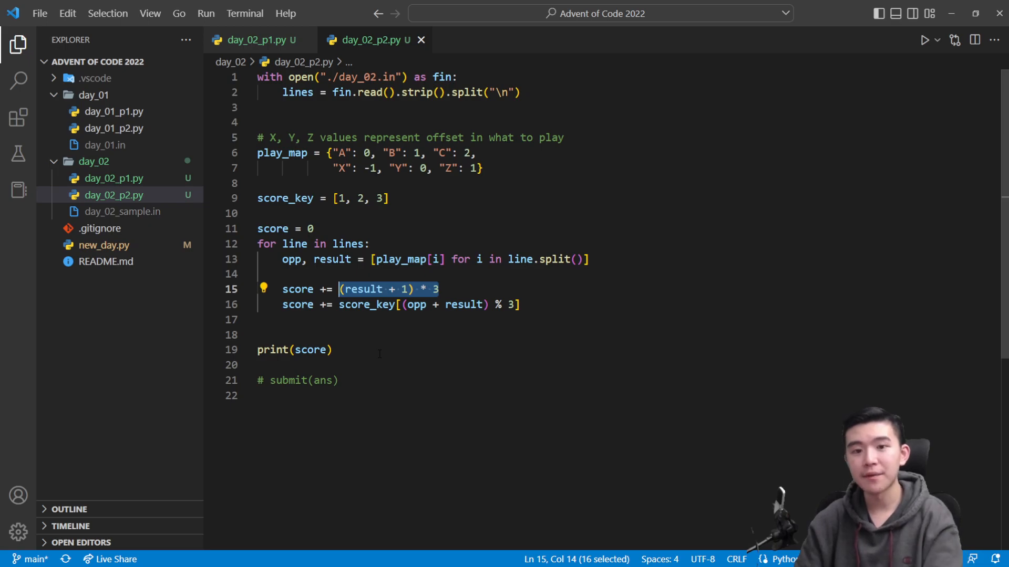
Step: Mark the (result + 1) * 3 score expression, then return to day_02_p1.py for comparison
click(476, 305)
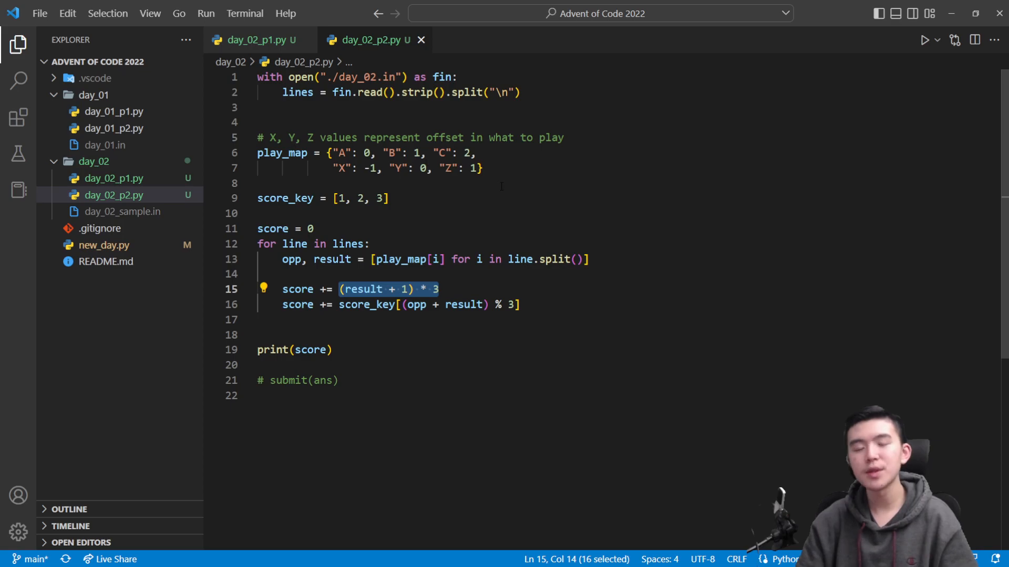
mouse_move(538, 201)
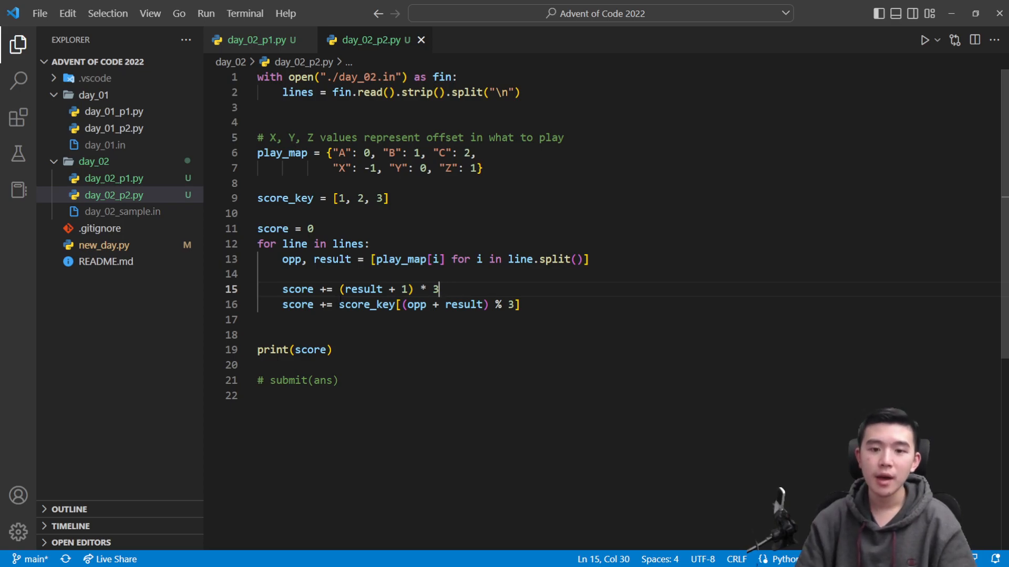
click(254, 40)
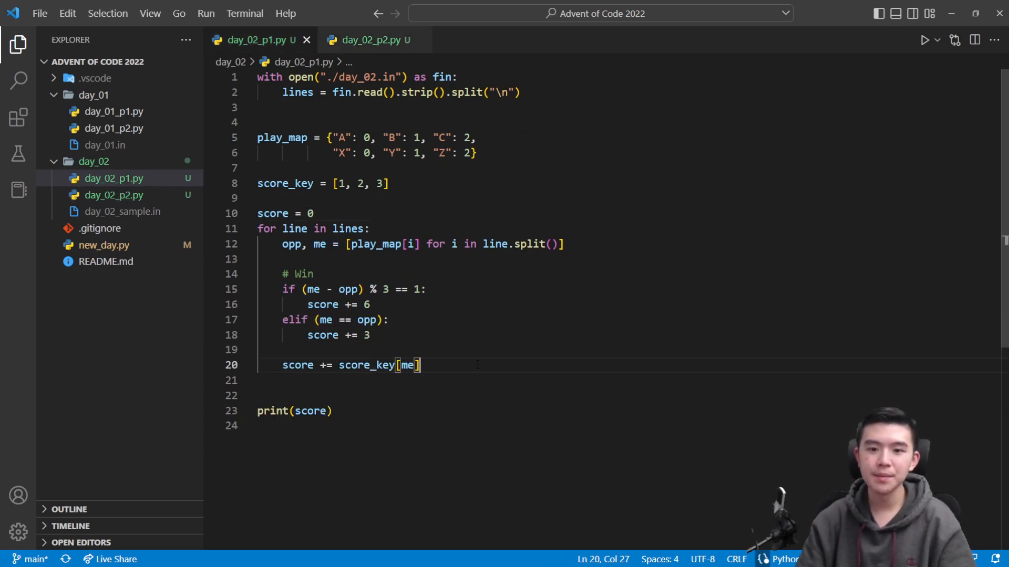
click(367, 40)
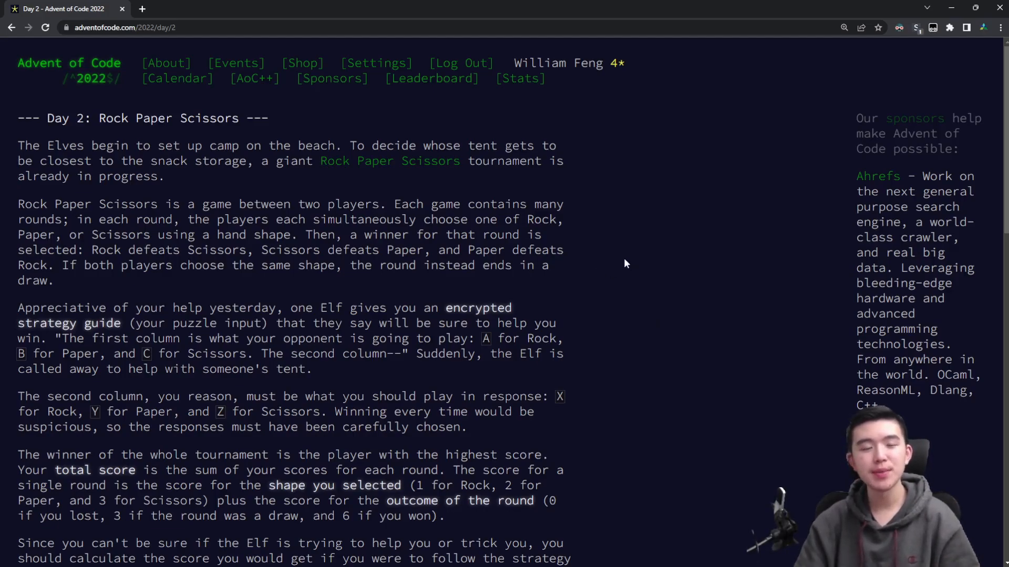
mouse_move(609, 309)
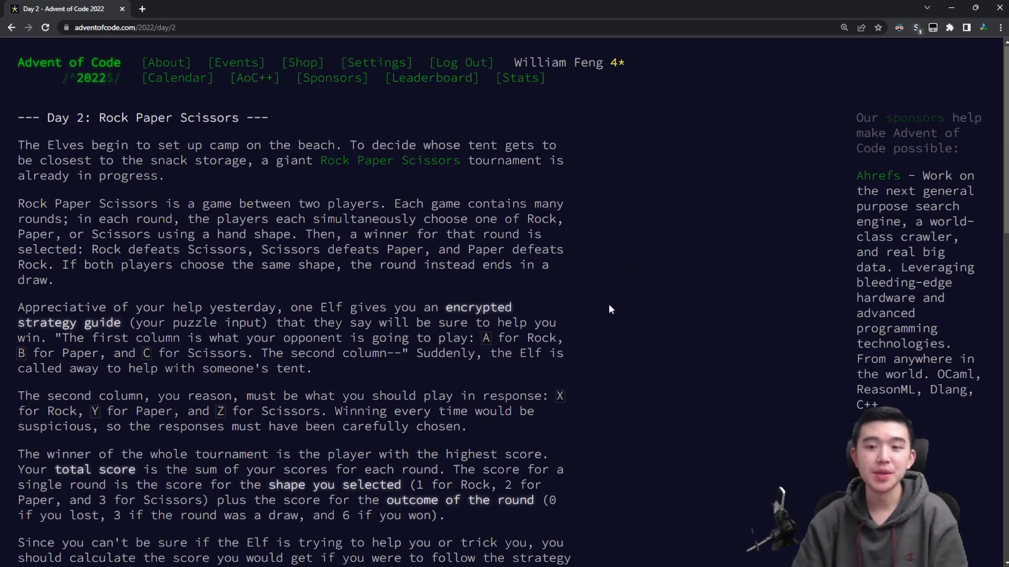
Step: Scroll past Part Two's answer 12111 and back to the Day 2 opening description
scroll(down, 3)
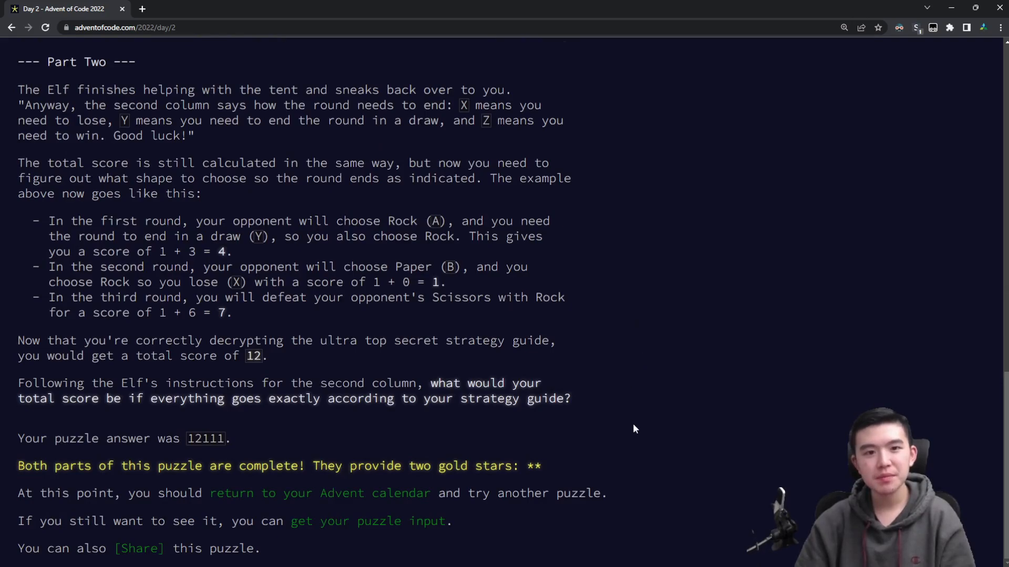
mouse_move(663, 498)
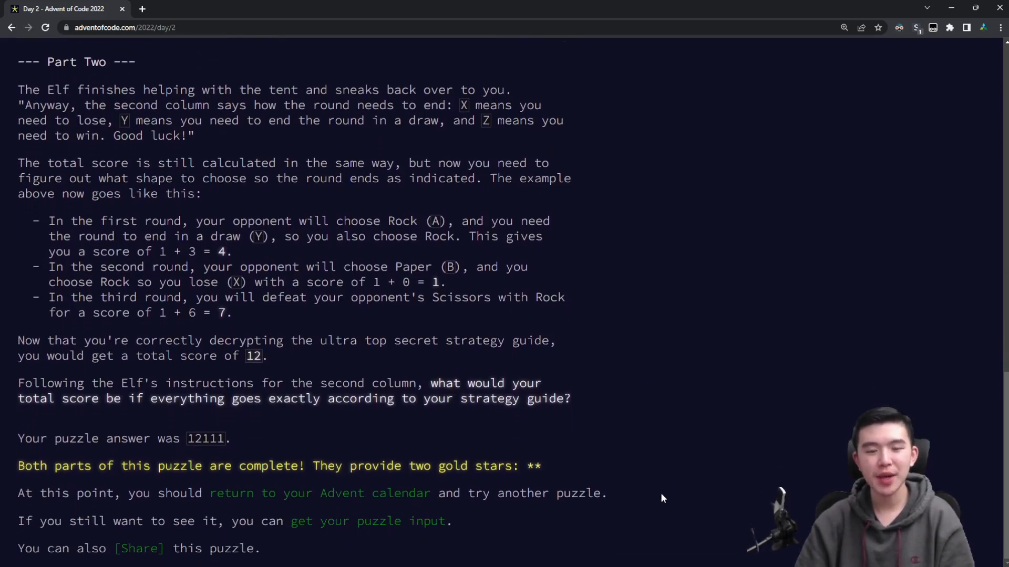
scroll(up, 3)
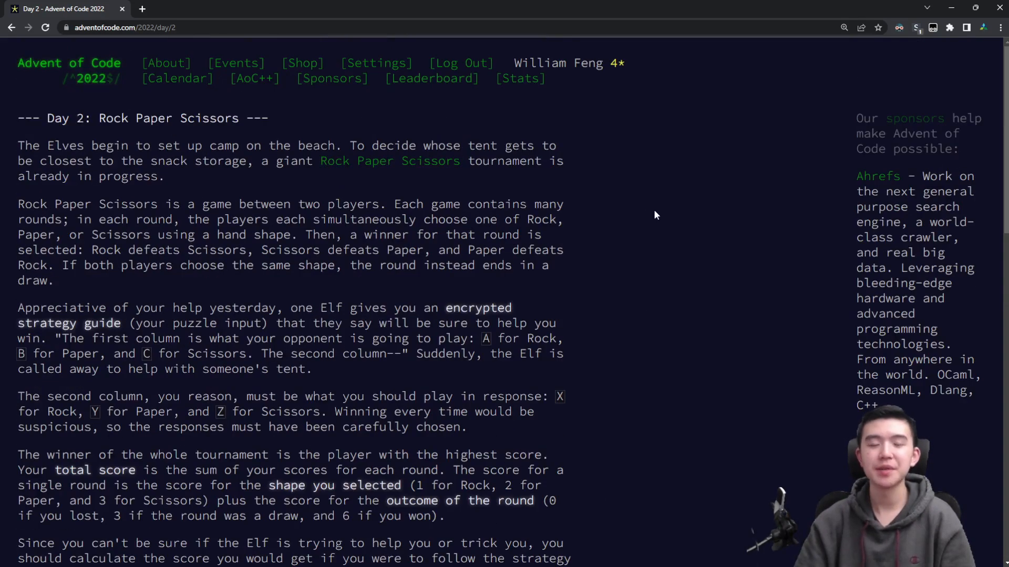
mouse_move(558, 294)
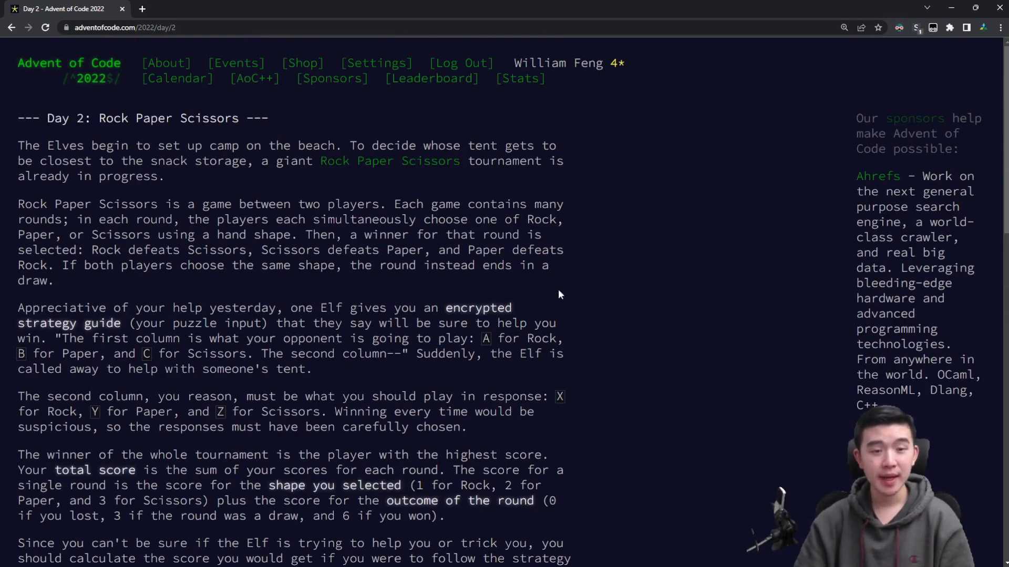
mouse_move(274, 118)
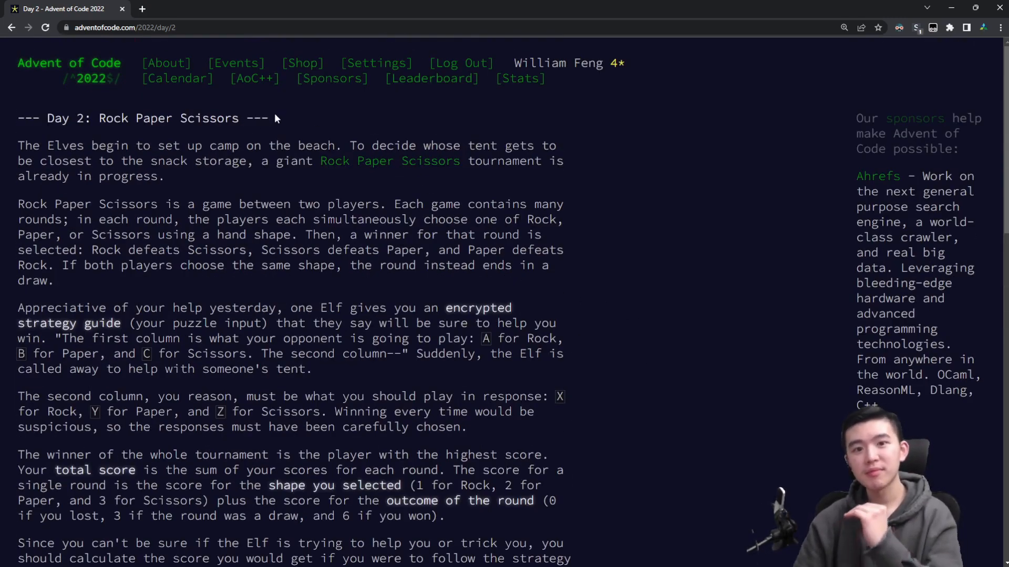
mouse_move(298, 133)
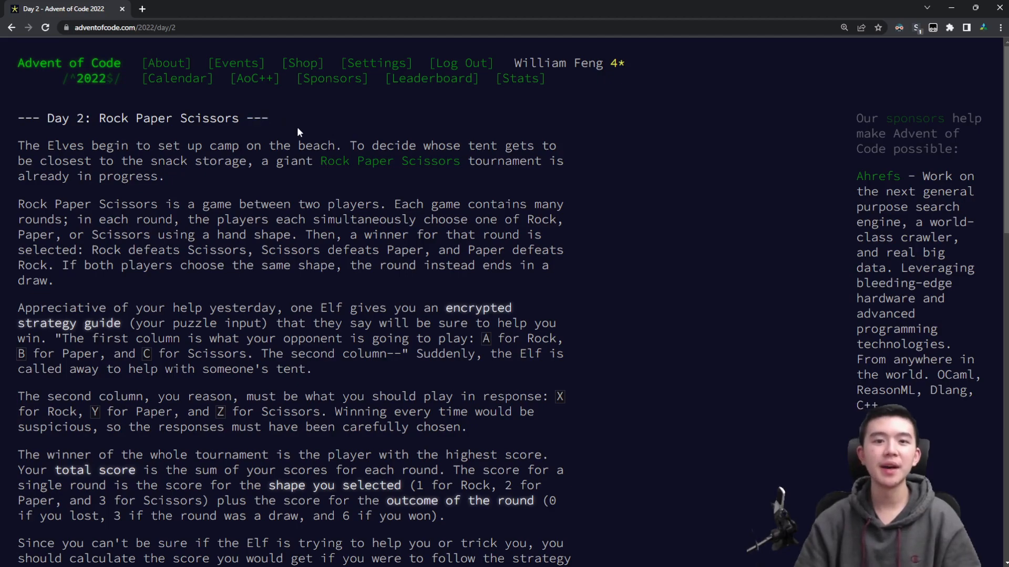
mouse_move(432, 78)
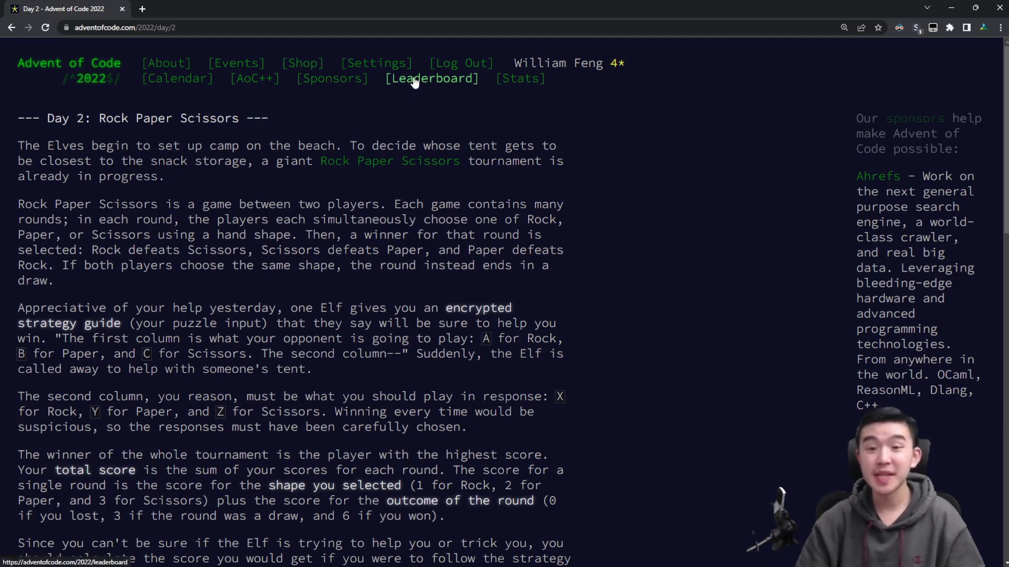
click(431, 78)
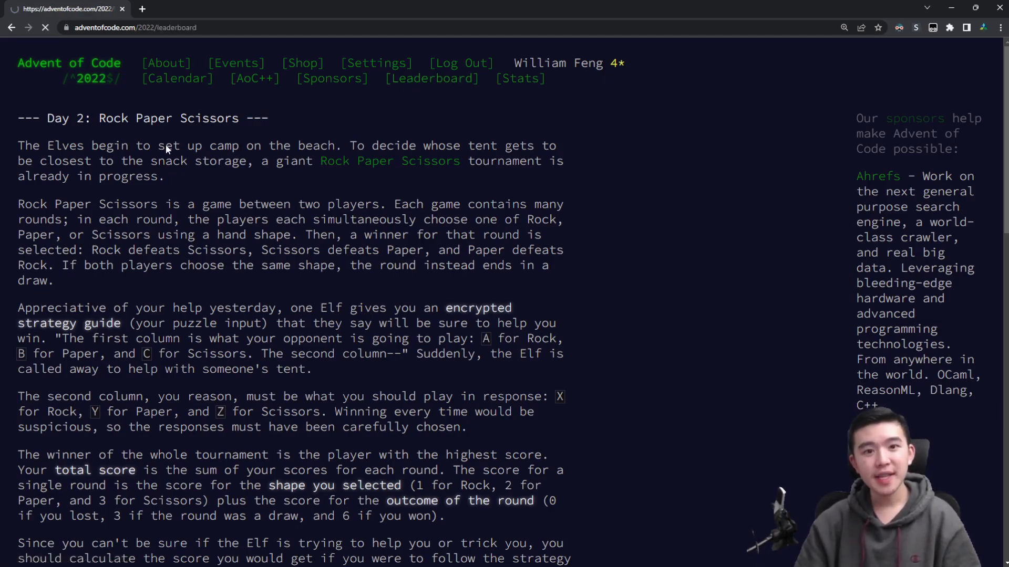
click(431, 78)
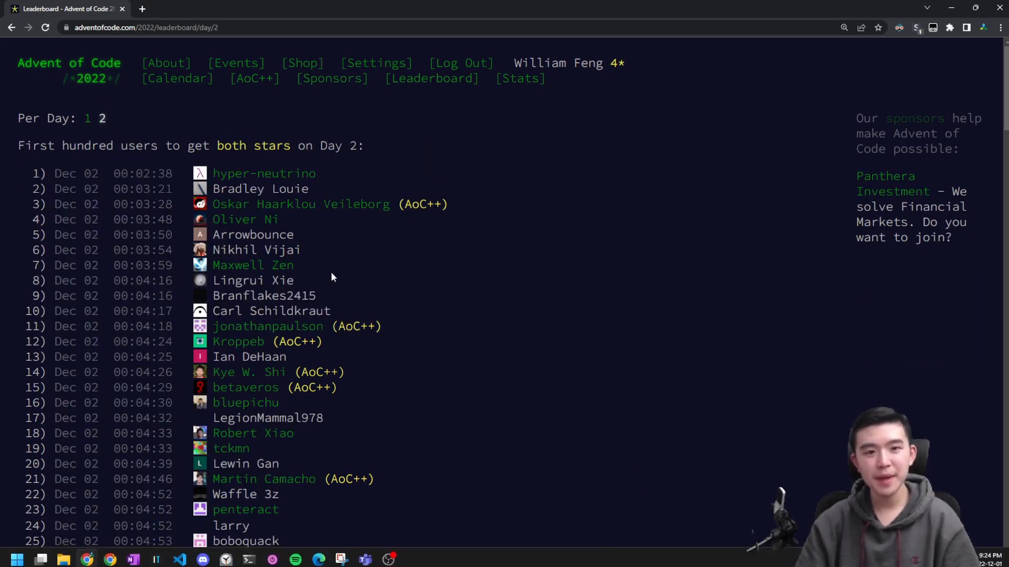
double_click(127, 174)
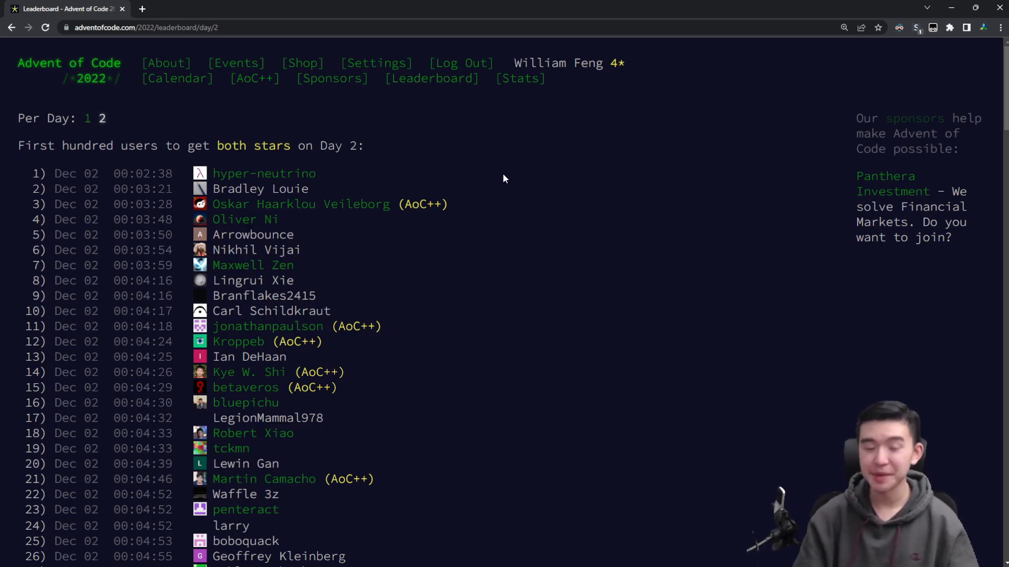
mouse_move(432, 79)
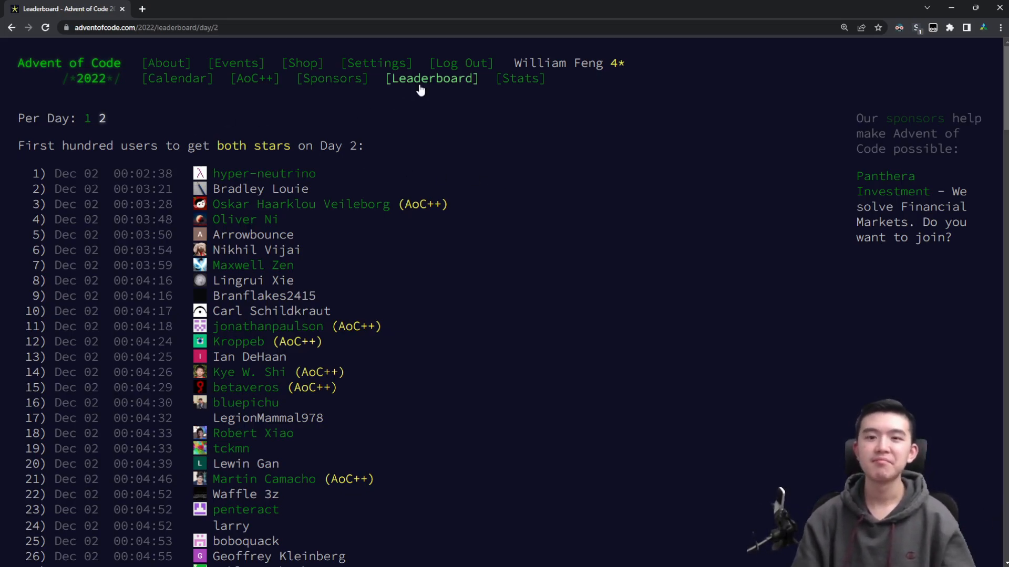
click(432, 77)
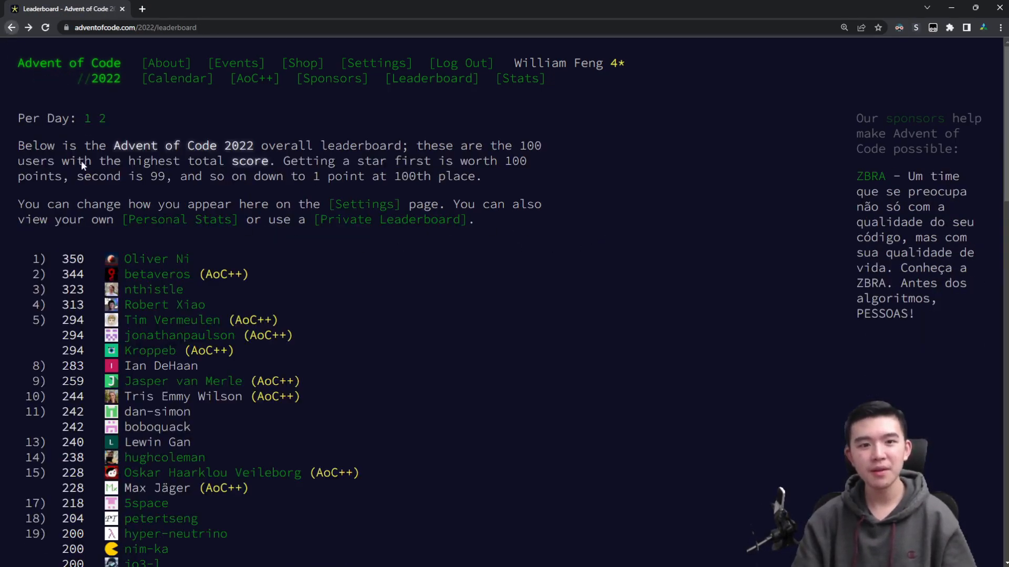
Step: Show Personal Stats with Day 2 ranks 721/521 and Day 1 ranks 1189/937
click(180, 220)
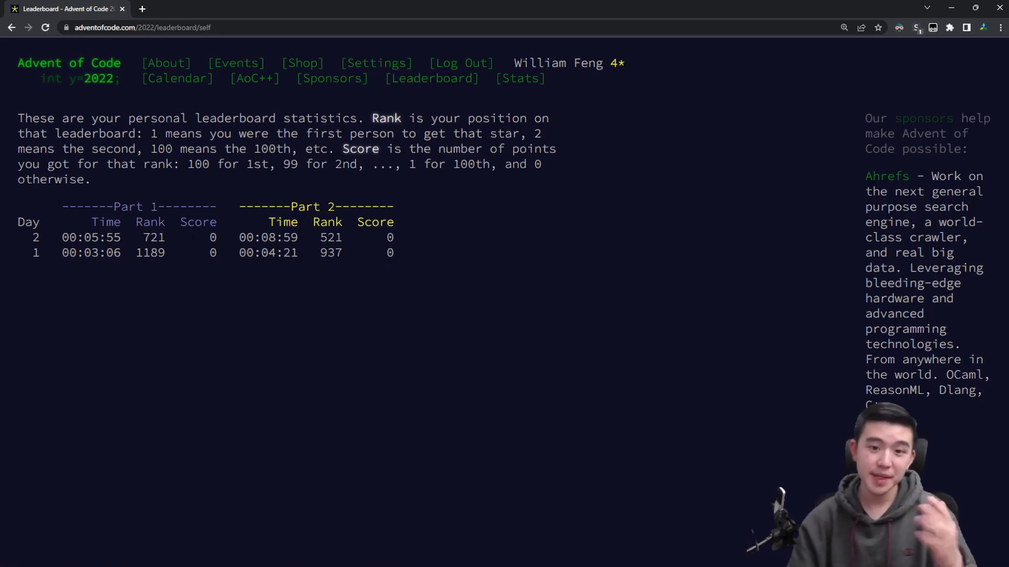
mouse_move(325, 296)
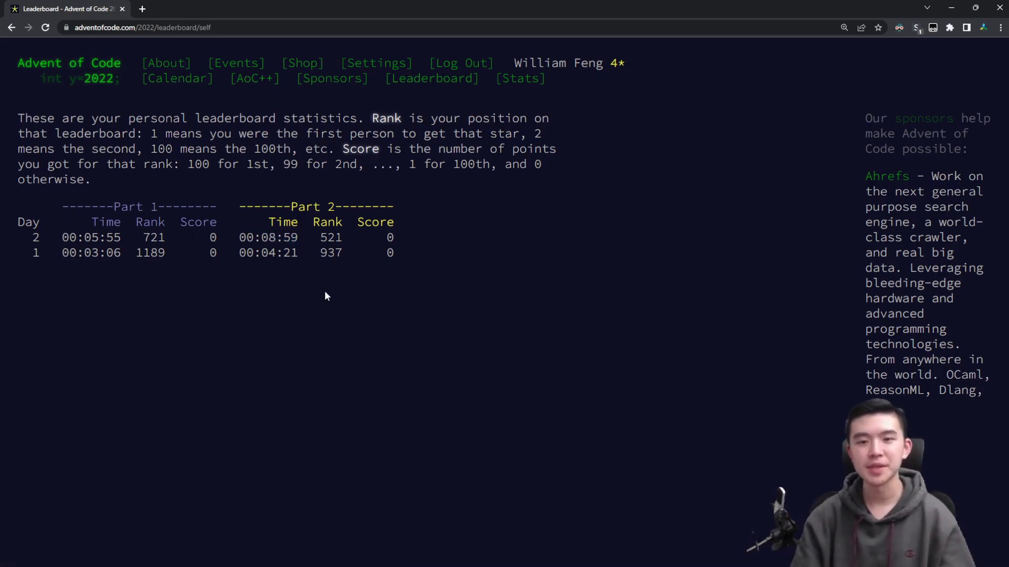
mouse_move(212, 317)
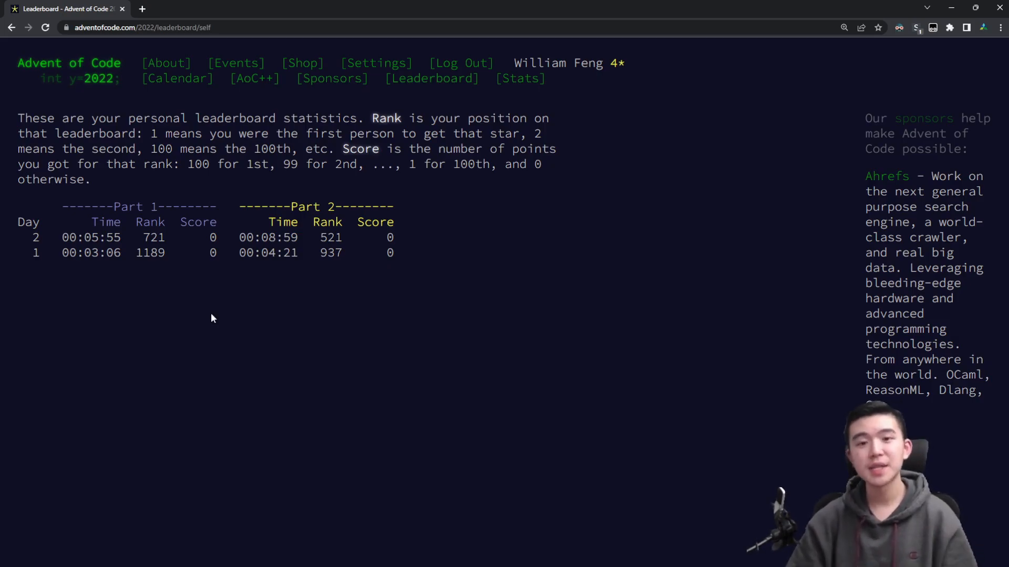
mouse_move(134, 84)
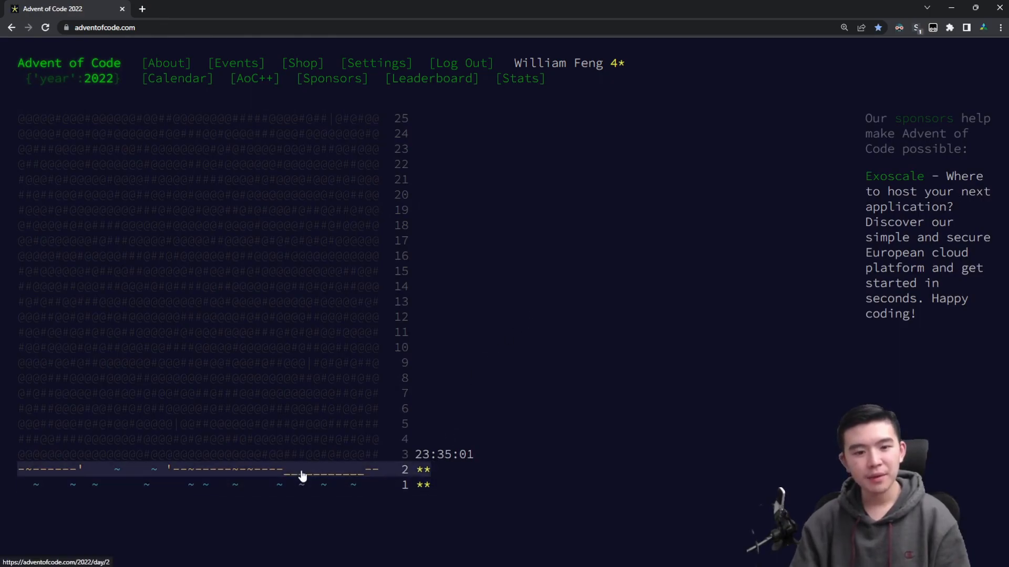
click(303, 470)
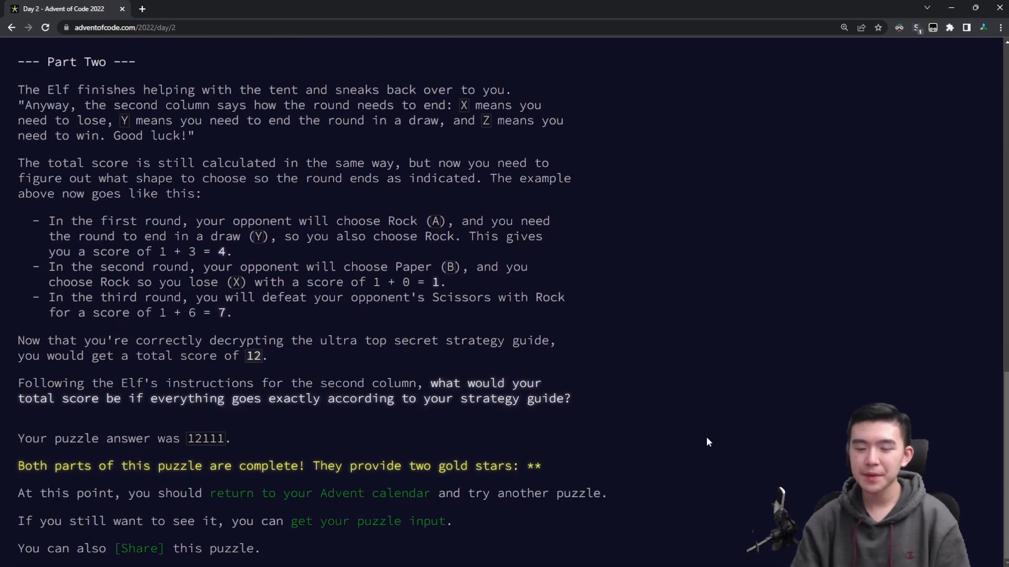
scroll(up, 3)
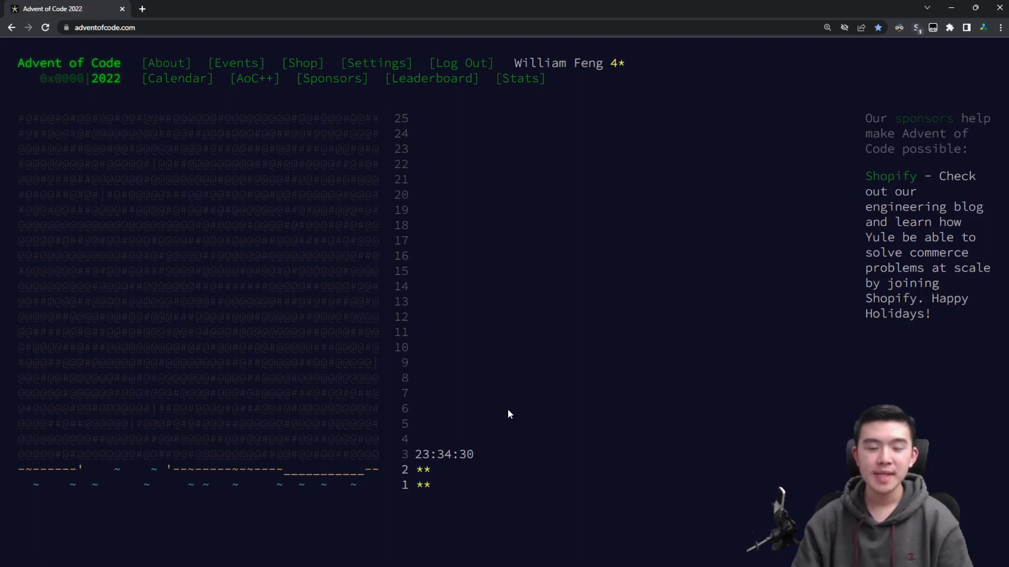
mouse_move(514, 385)
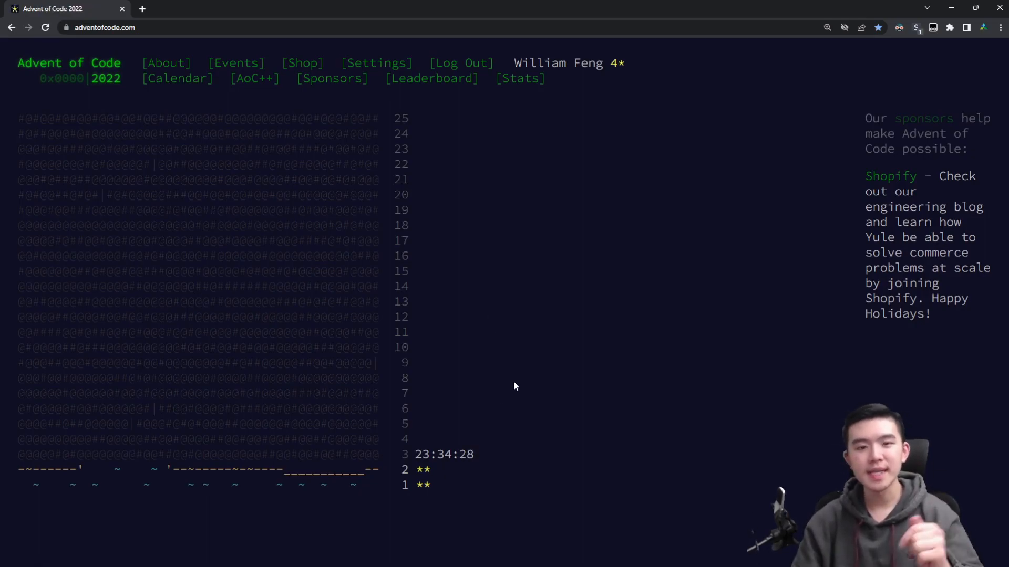